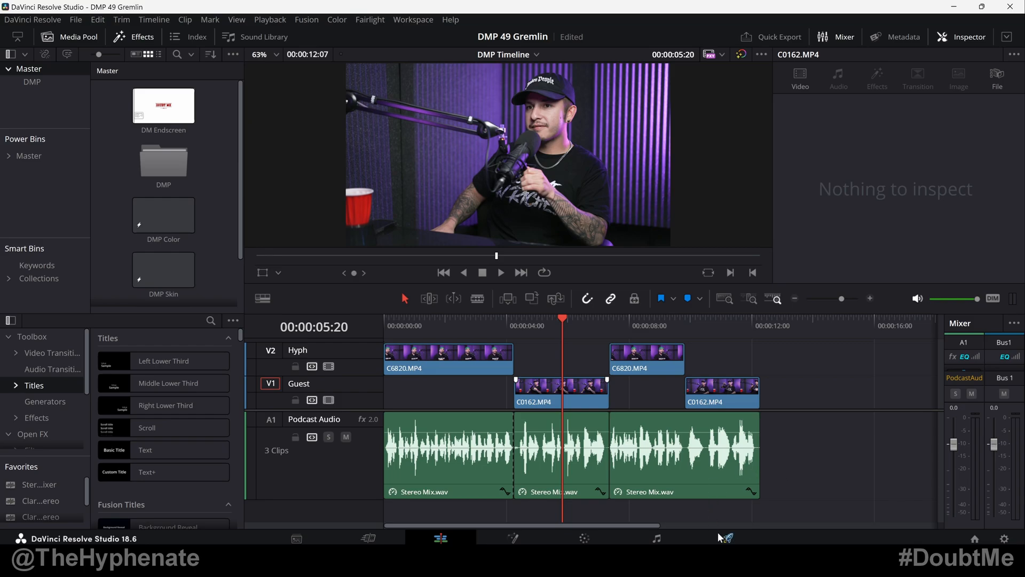
Step: On the Deliver page, tick Normalize Audio in the Audio render settings
{"action": "left_click", "coordinate": [727, 538]}
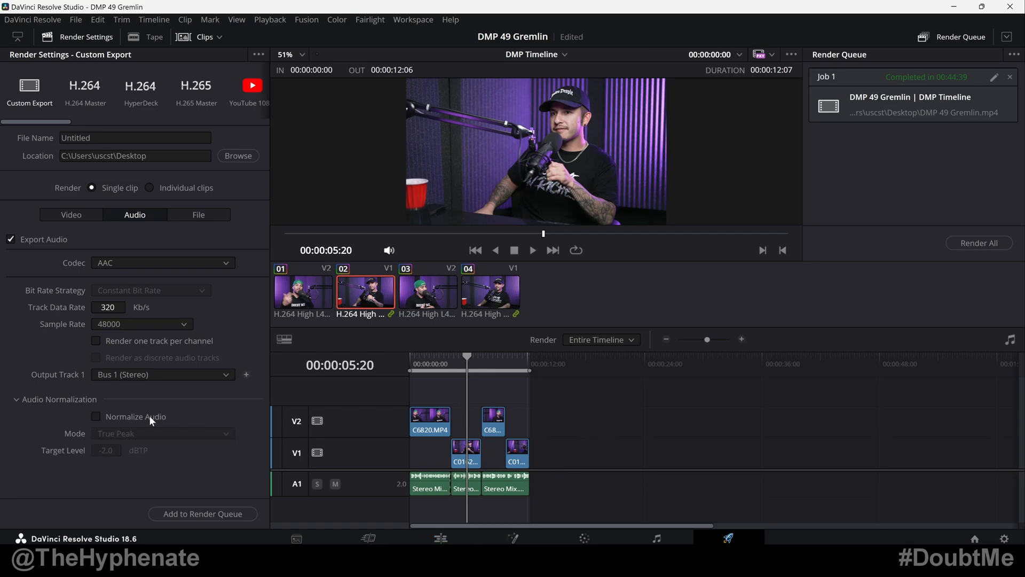
{"action": "left_click", "coordinate": [162, 433]}
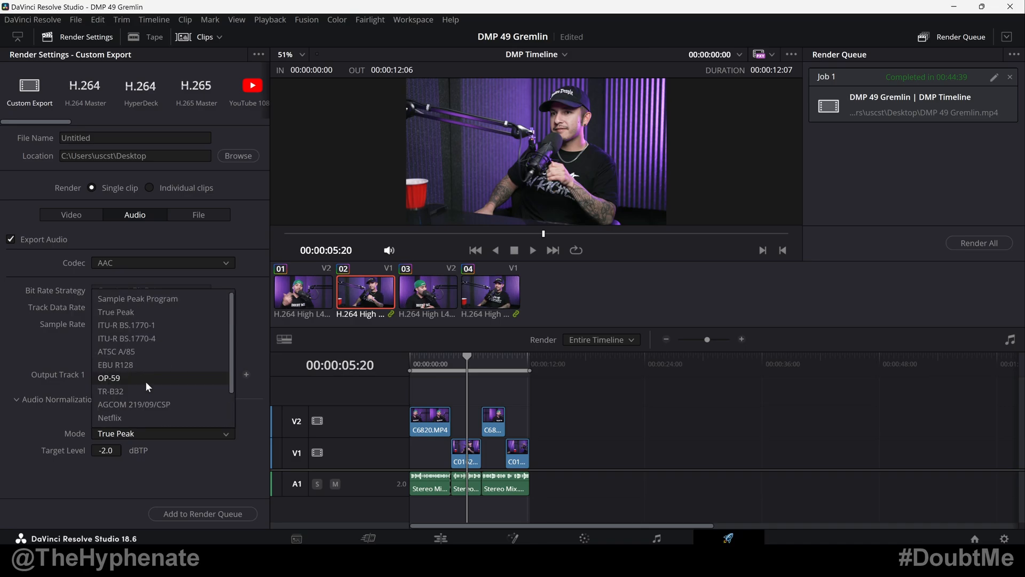
{"action": "left_click", "coordinate": [439, 539]}
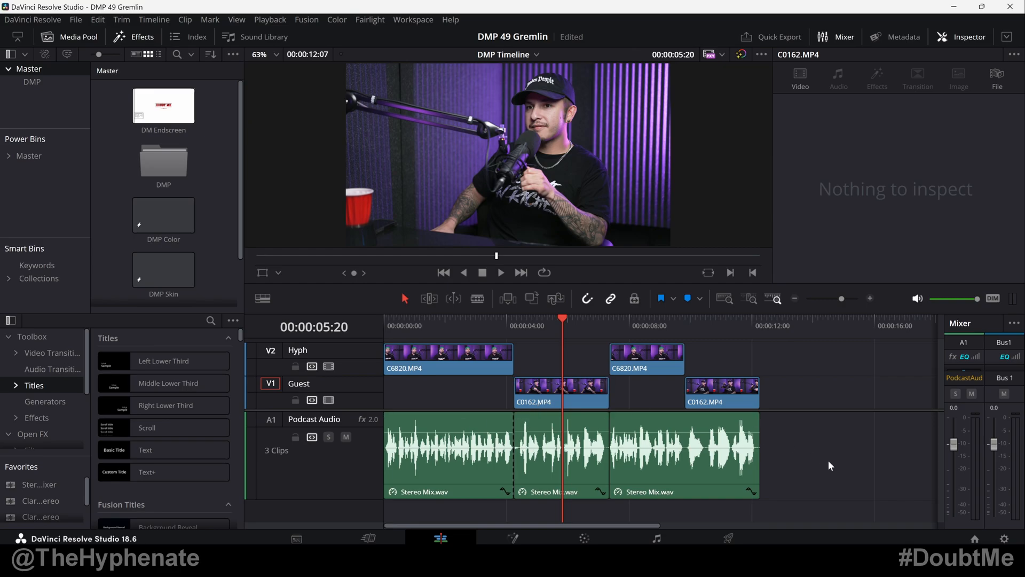
{"action": "mouse_move", "coordinate": [819, 478]}
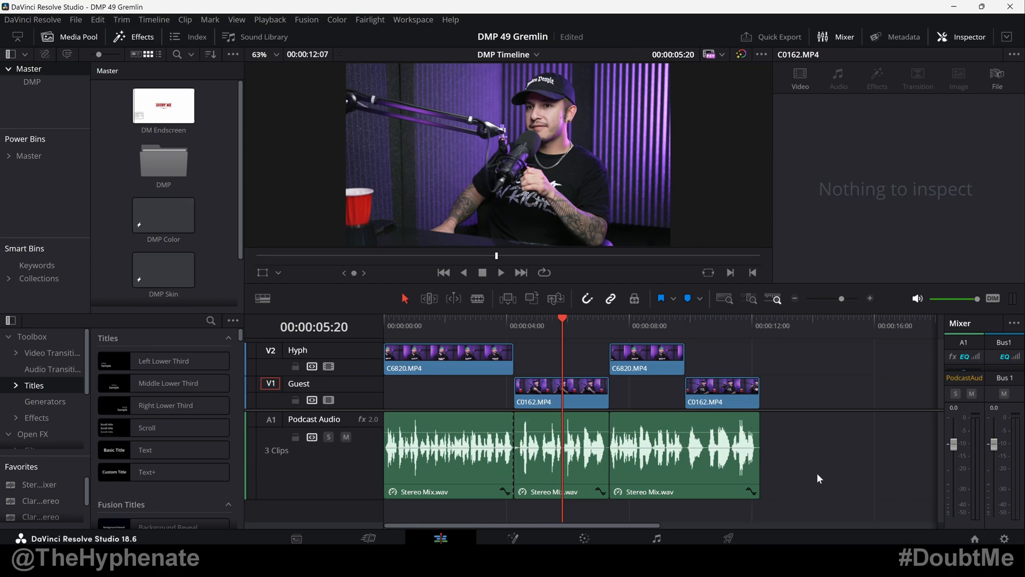
{"action": "left_click", "coordinate": [727, 538]}
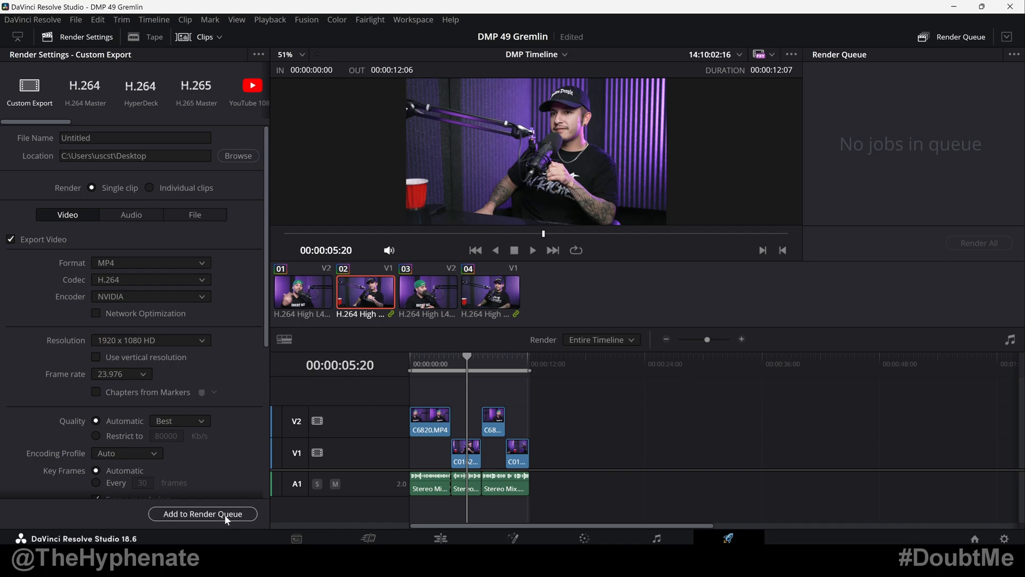
{"action": "left_click", "coordinate": [131, 215]}
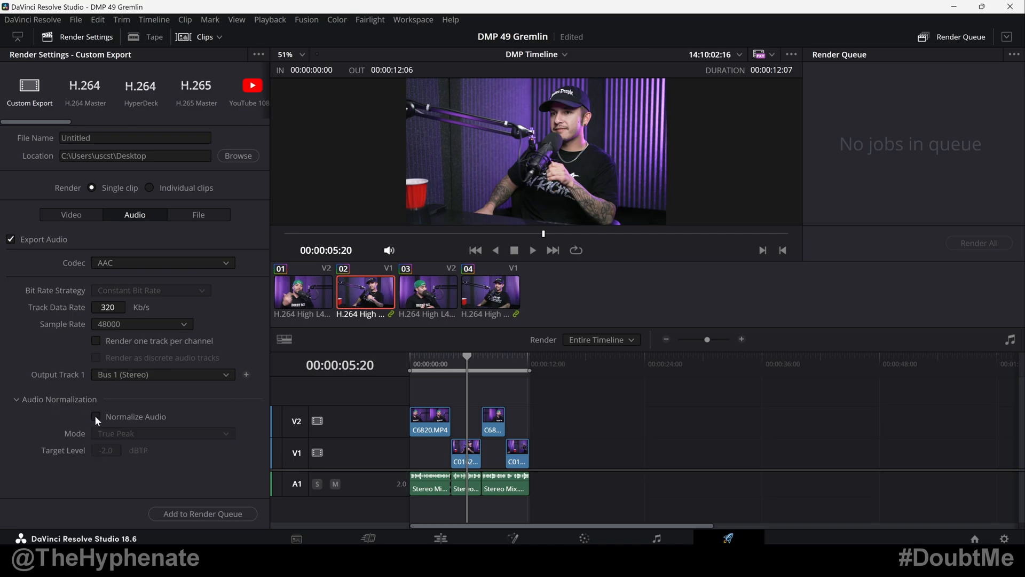
{"action": "left_click", "coordinate": [96, 416]}
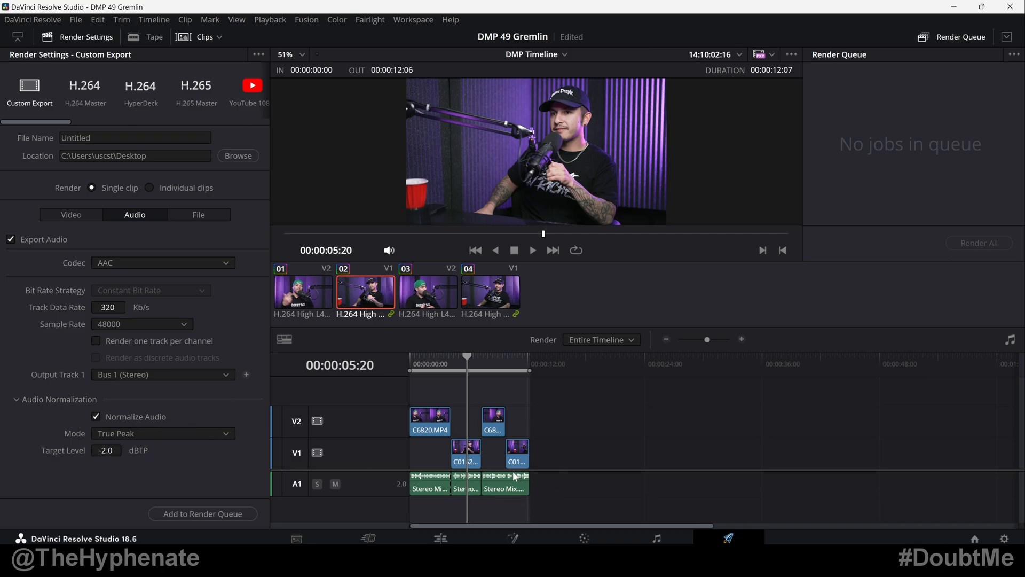
{"action": "mouse_move", "coordinate": [562, 489]}
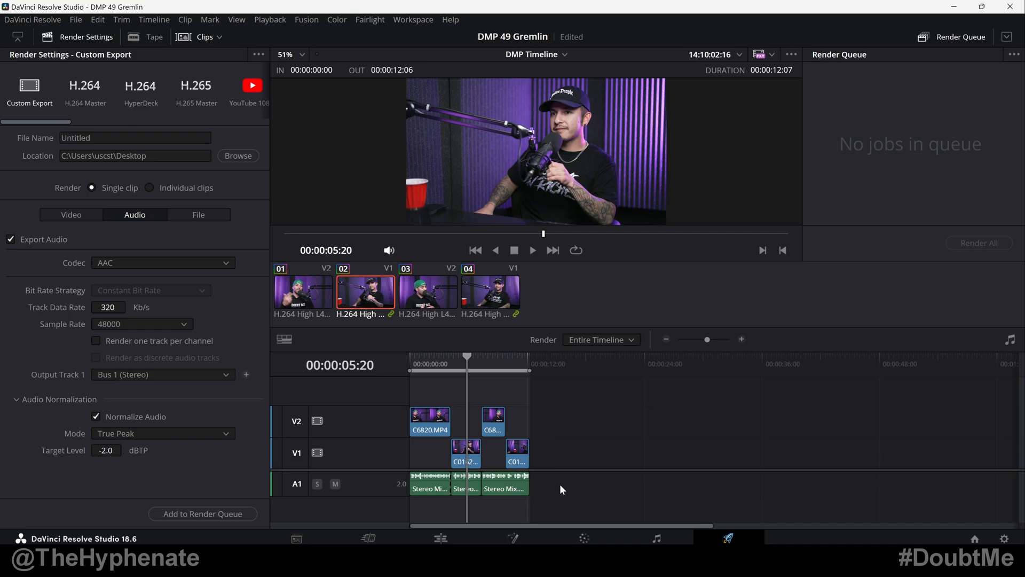
{"action": "mouse_move", "coordinate": [428, 452]}
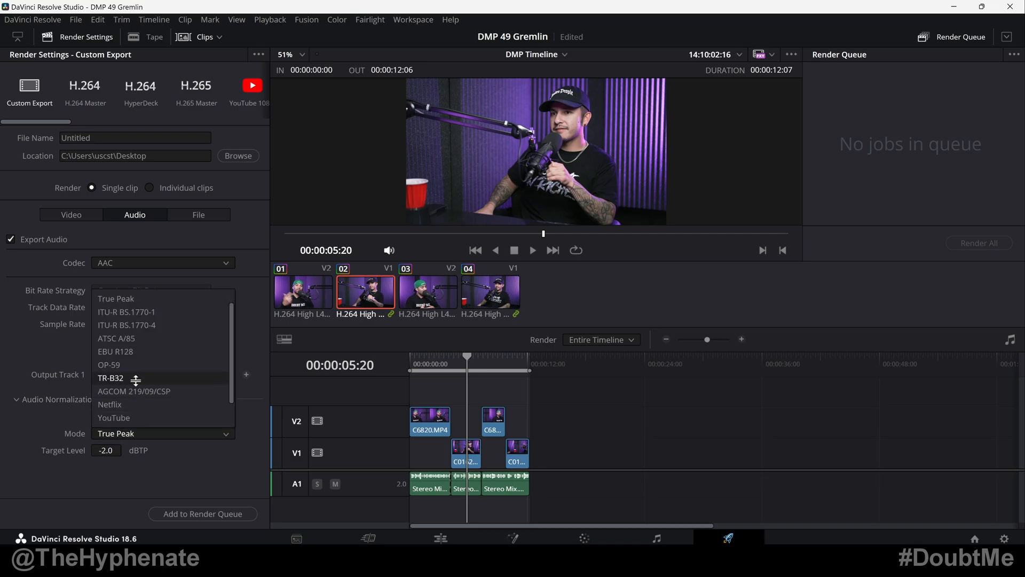
{"action": "scroll", "scroll_direction": "down", "scroll_amount": 3}
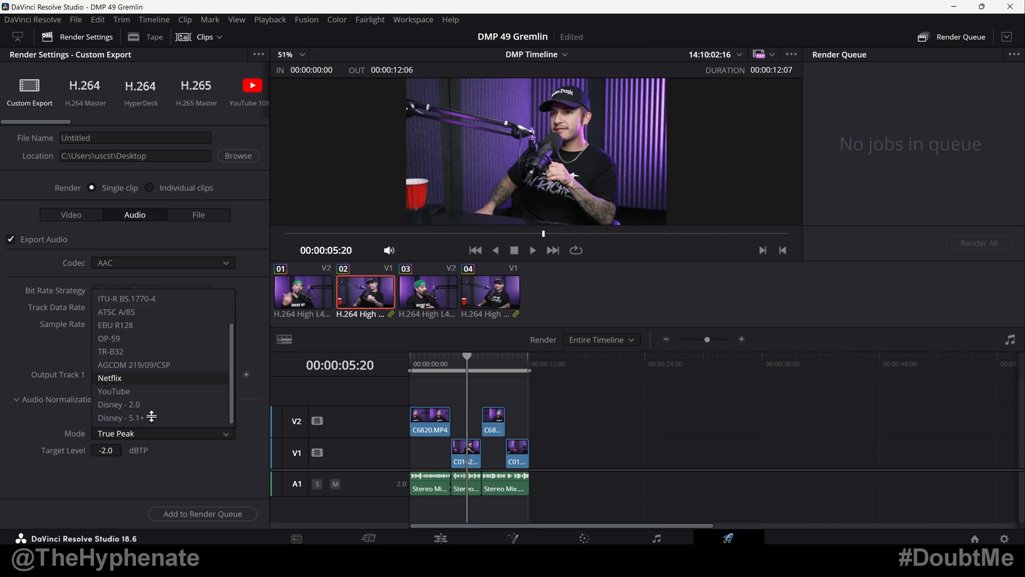
{"action": "mouse_move", "coordinate": [119, 403]}
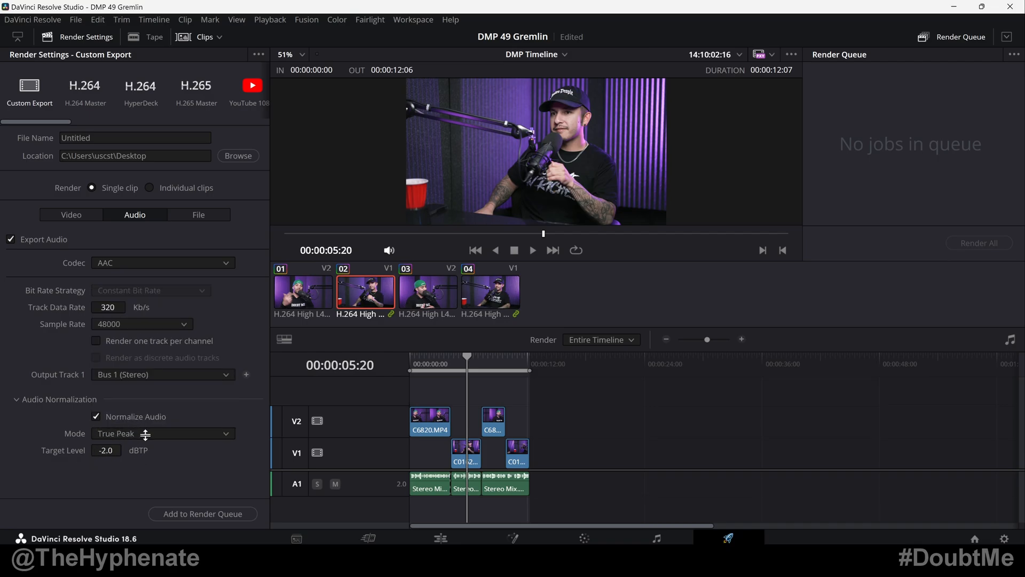
Step: Try the Netflix standard, then pick True Peak mode with a -0.5 dBTP target level
{"action": "left_click", "coordinate": [162, 433]}
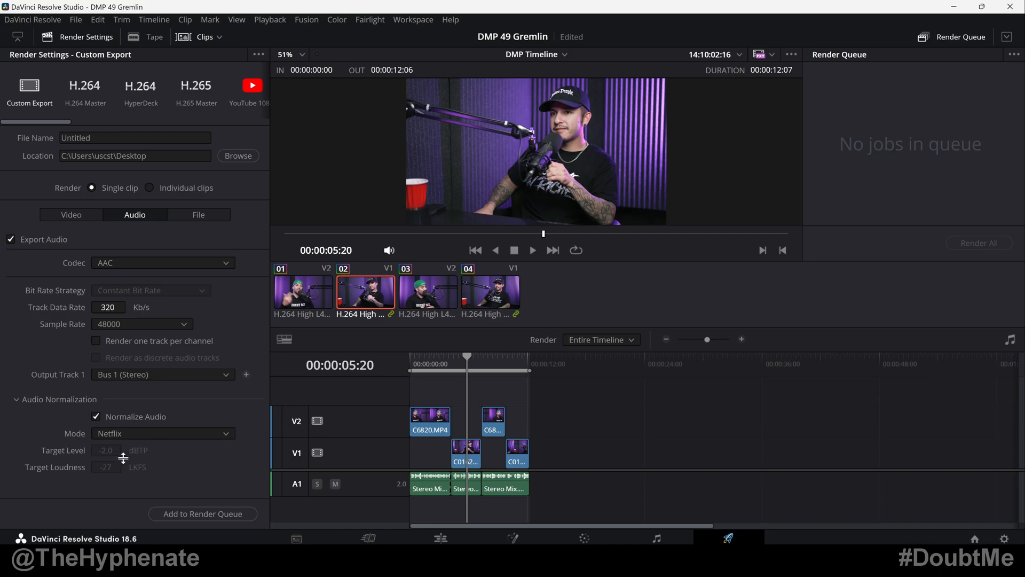
{"action": "mouse_move", "coordinate": [143, 471]}
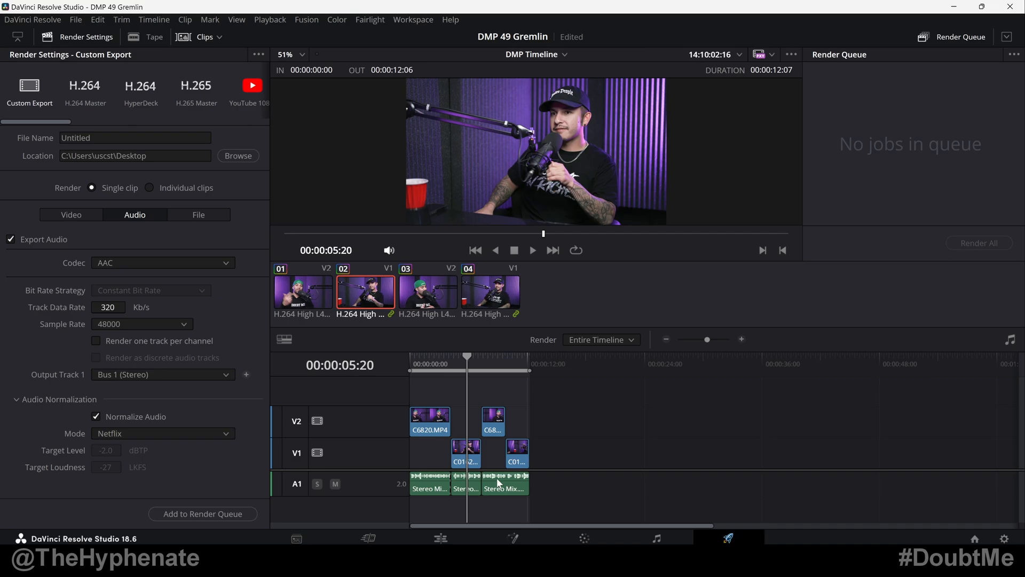
{"action": "mouse_move", "coordinate": [533, 481]}
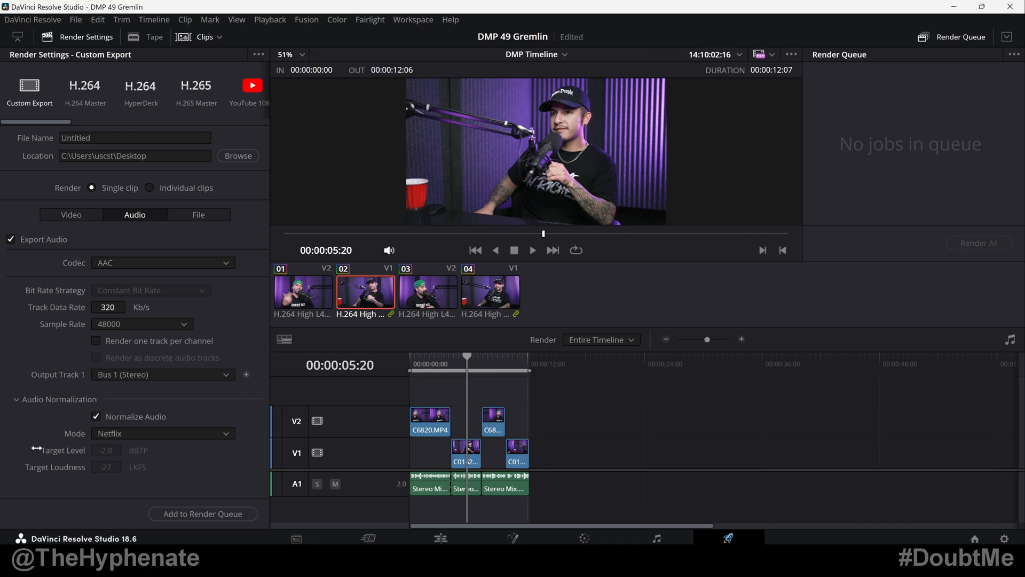
{"action": "left_click", "coordinate": [163, 433]}
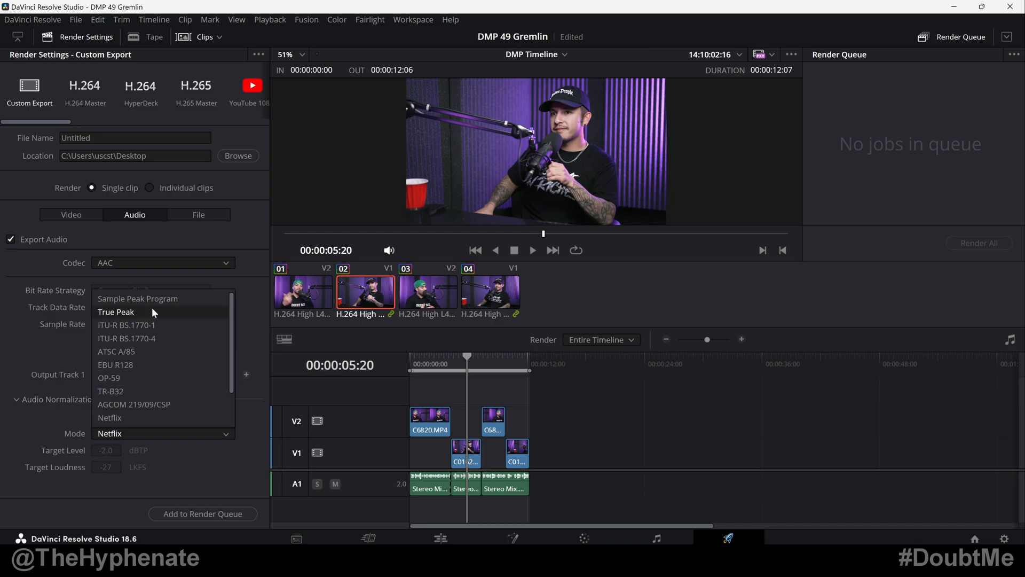
{"action": "left_click", "coordinate": [116, 312]}
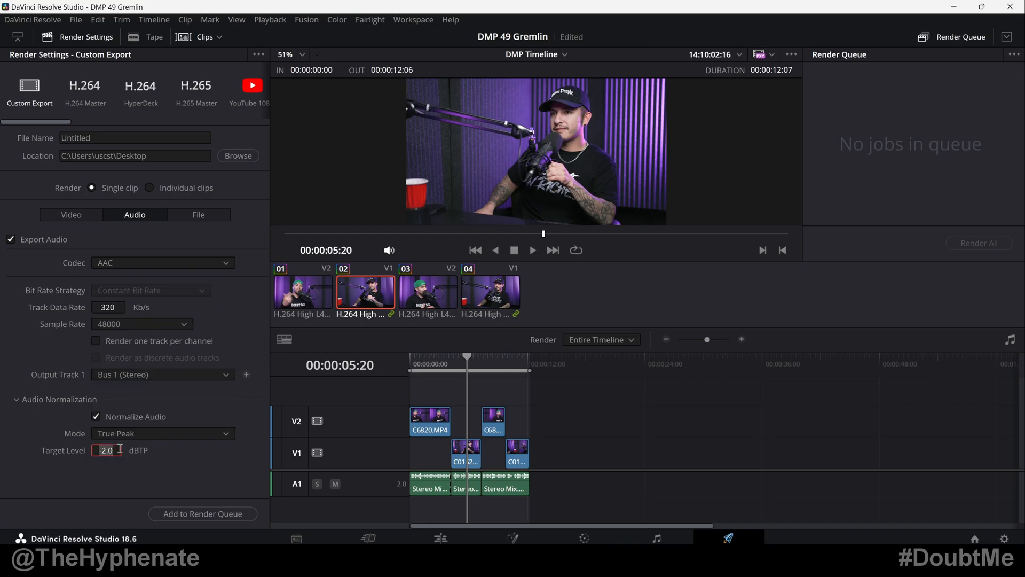
{"action": "type", "text": "-0.5"}
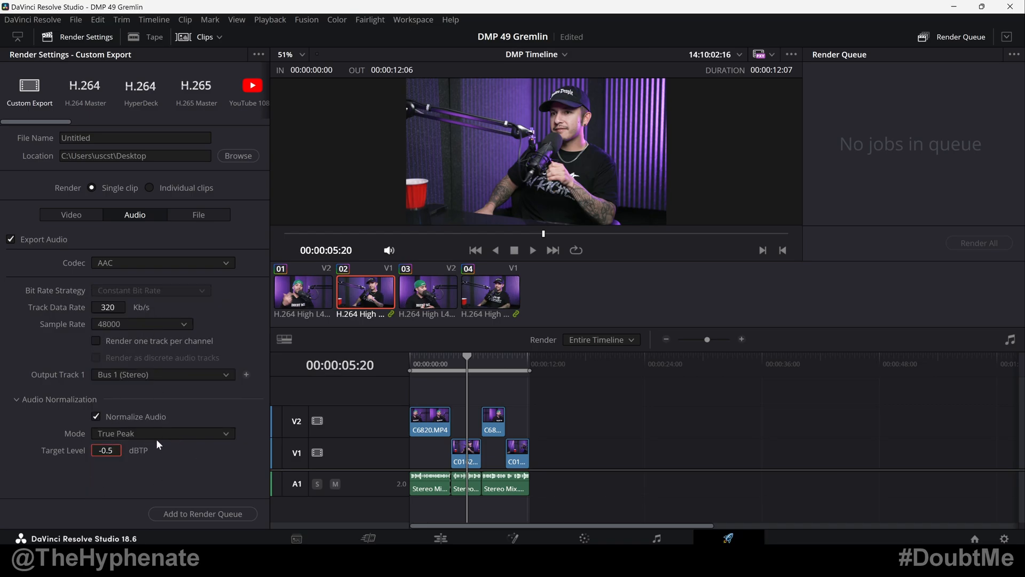
{"action": "left_click", "coordinate": [225, 433]}
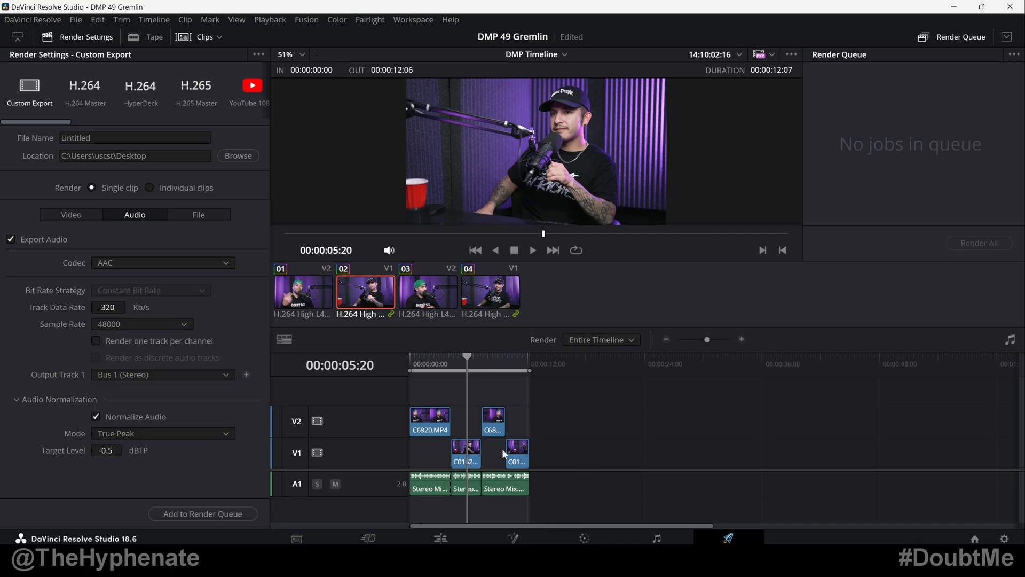
{"action": "mouse_move", "coordinate": [475, 485]}
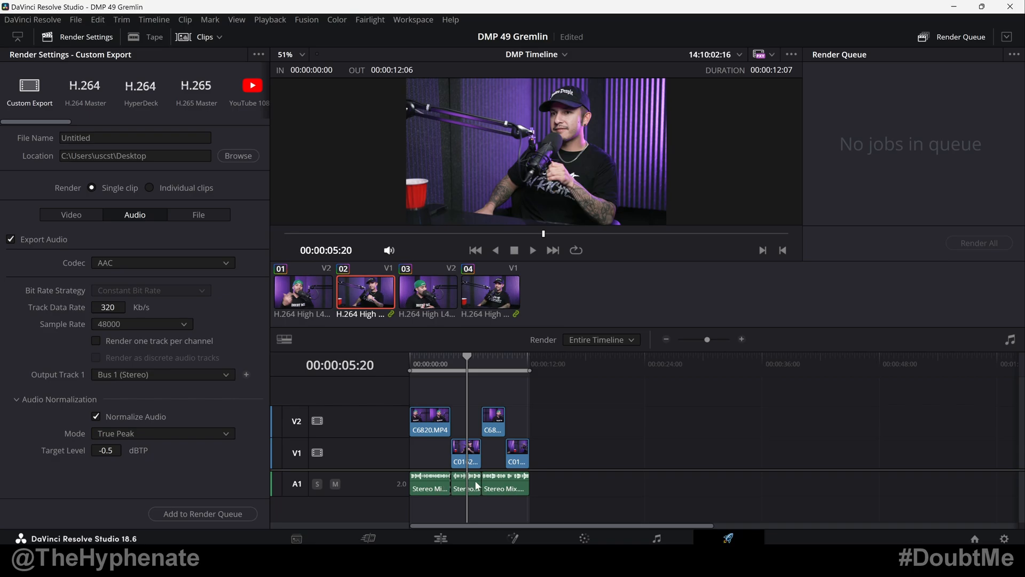
{"action": "mouse_move", "coordinate": [454, 515]}
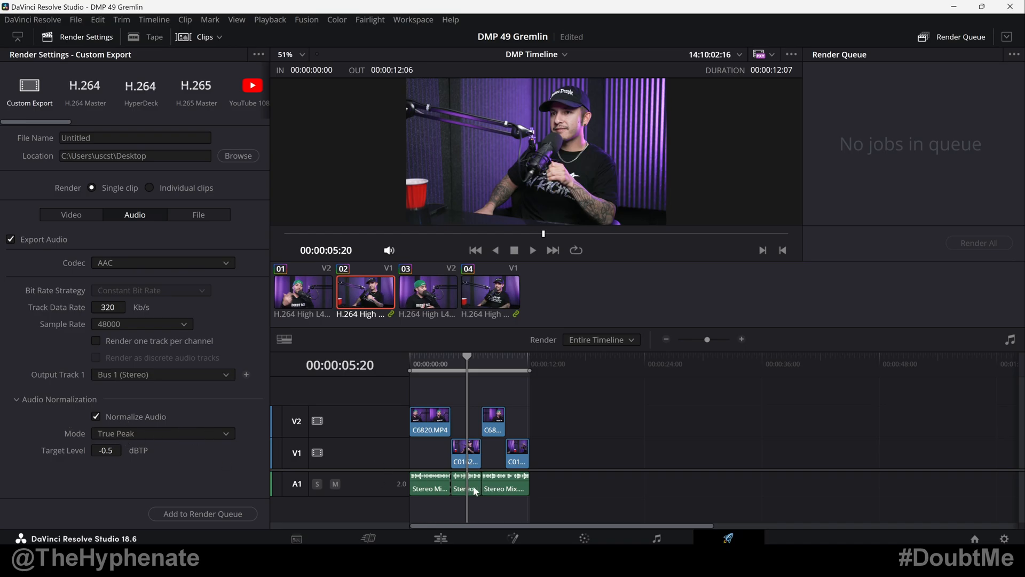
{"action": "mouse_move", "coordinate": [464, 490]}
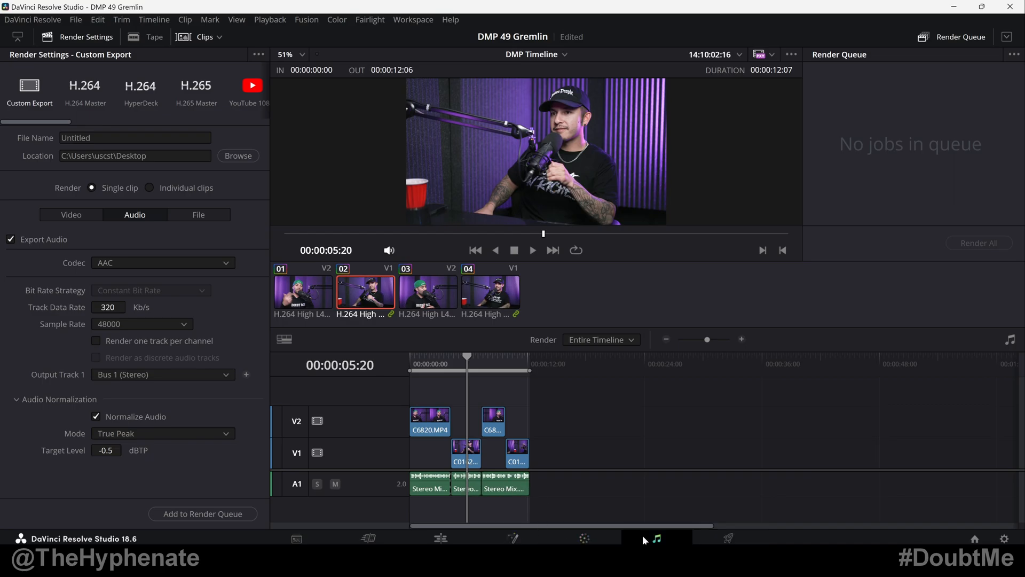
{"action": "left_click", "coordinate": [655, 538]}
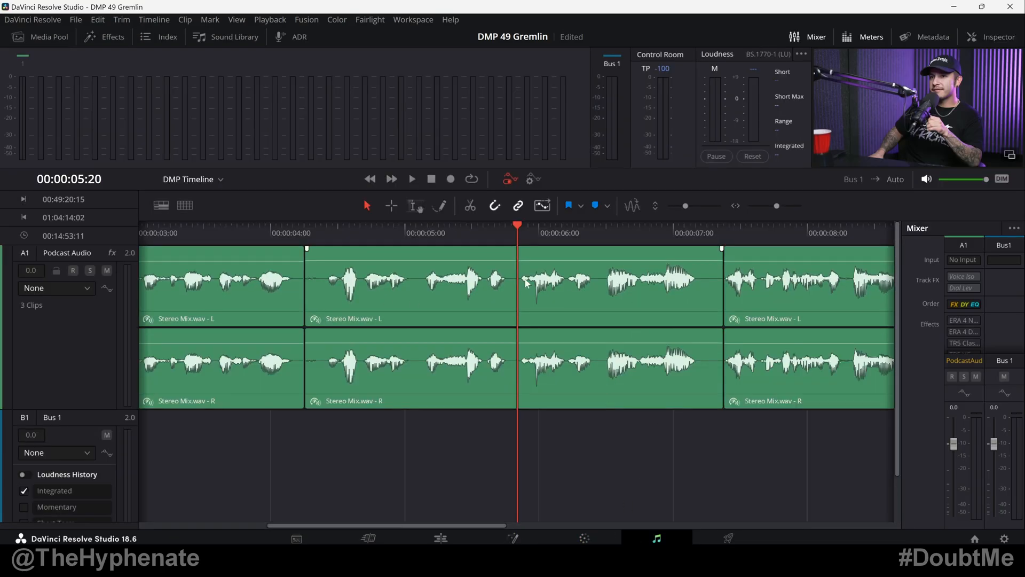
{"action": "left_click", "coordinate": [727, 538]}
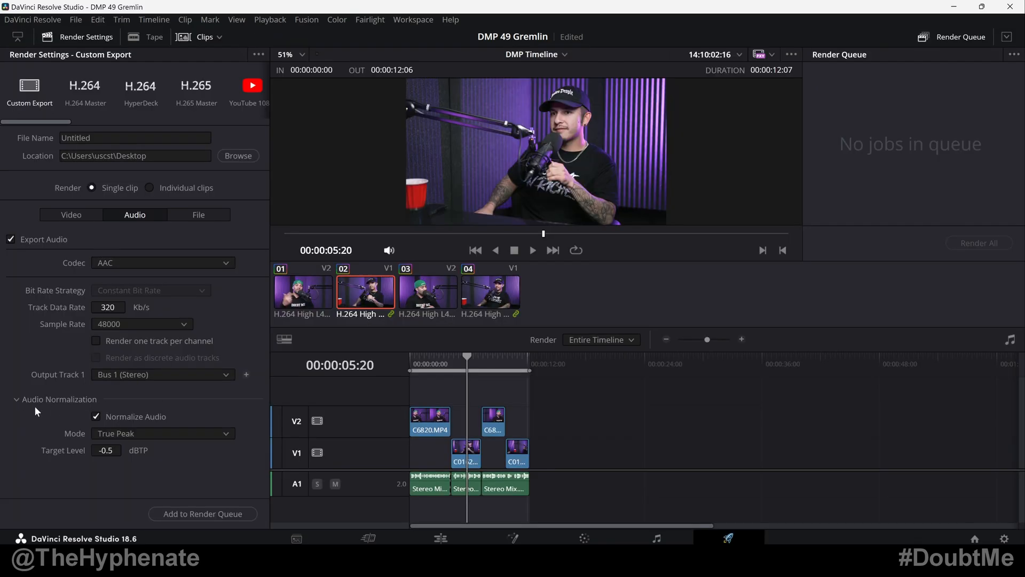
{"action": "mouse_move", "coordinate": [577, 485]}
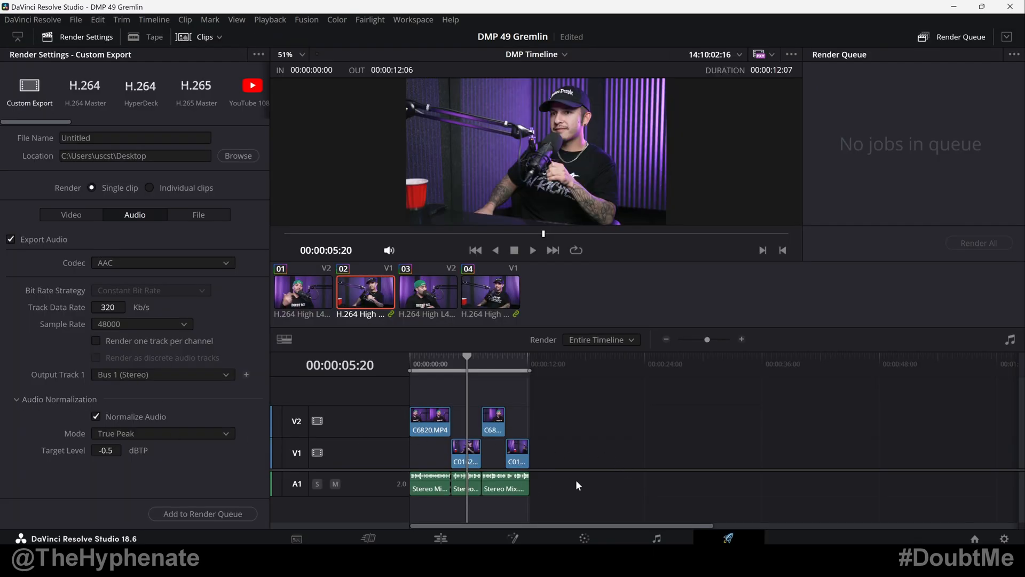
{"action": "mouse_move", "coordinate": [229, 474]}
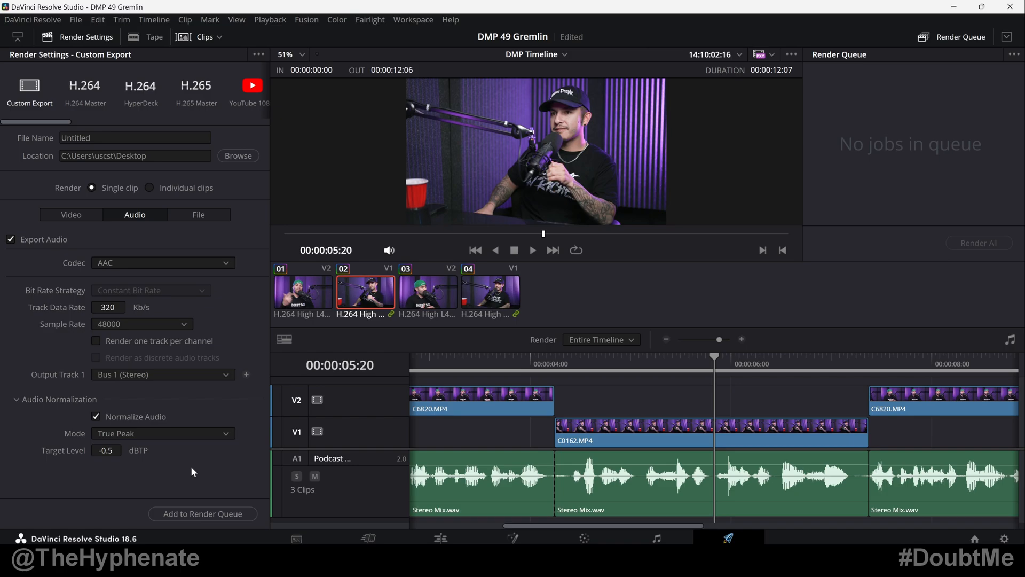
{"action": "mouse_move", "coordinate": [119, 437]}
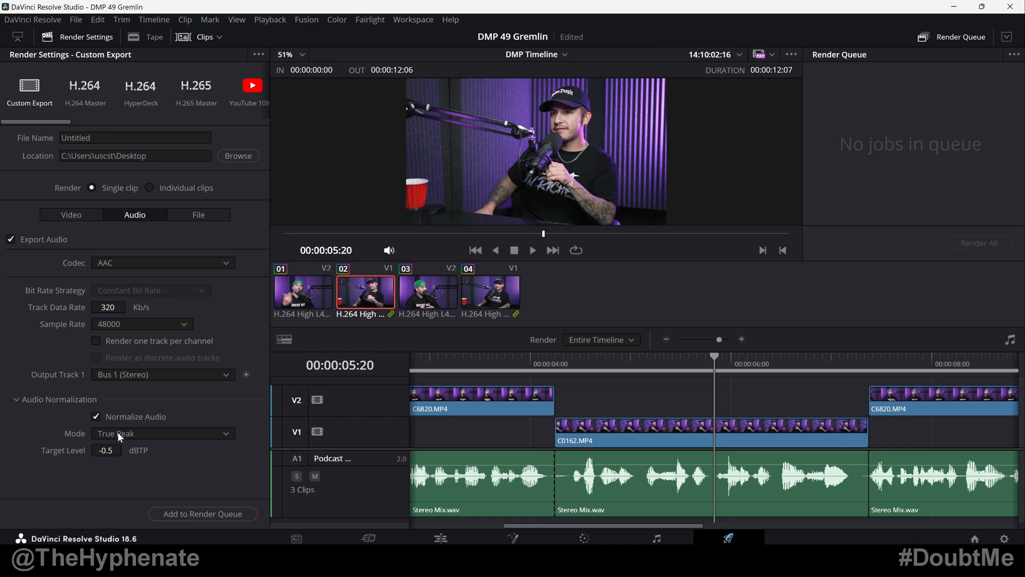
{"action": "mouse_move", "coordinate": [169, 460]}
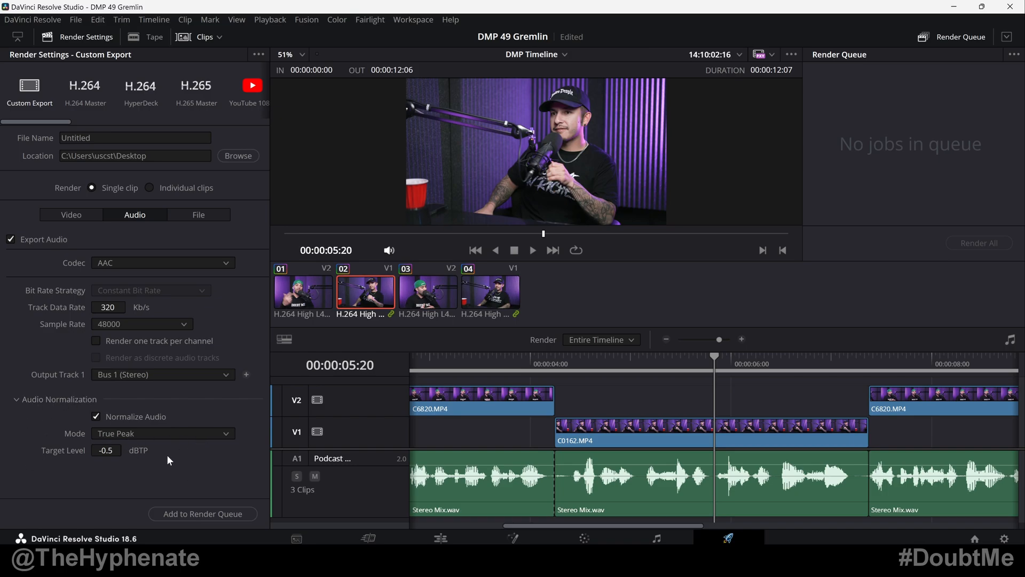
{"action": "mouse_move", "coordinate": [218, 484]}
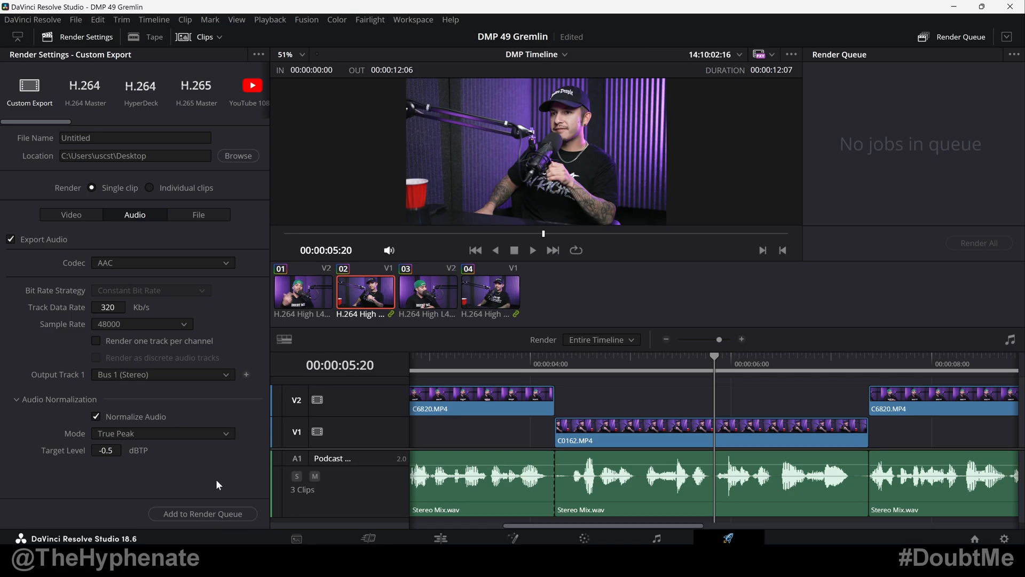